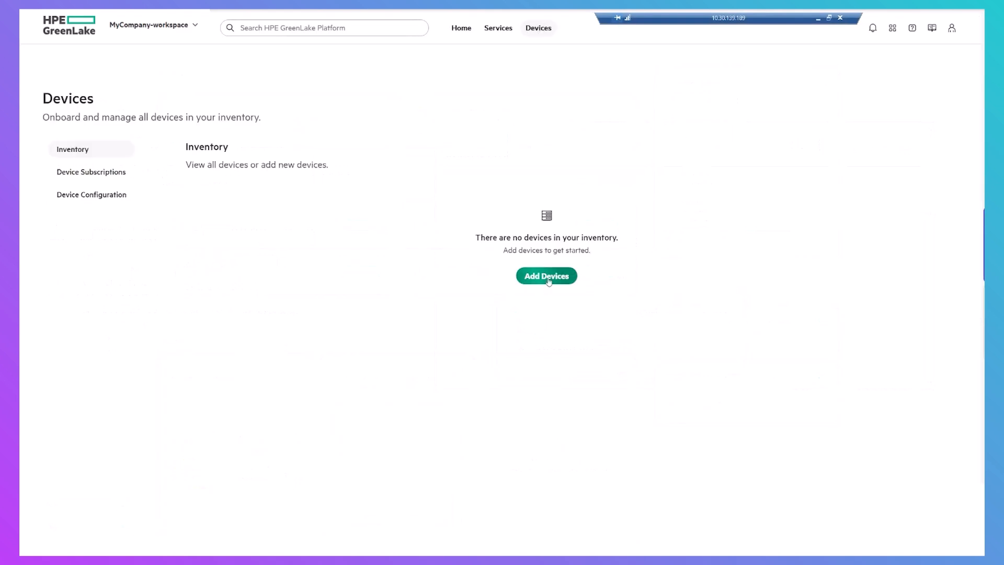
Step: Add the HPE Alletra MP B10100 storage device by serial and product number S0B84A, with a service contact
click(545, 275)
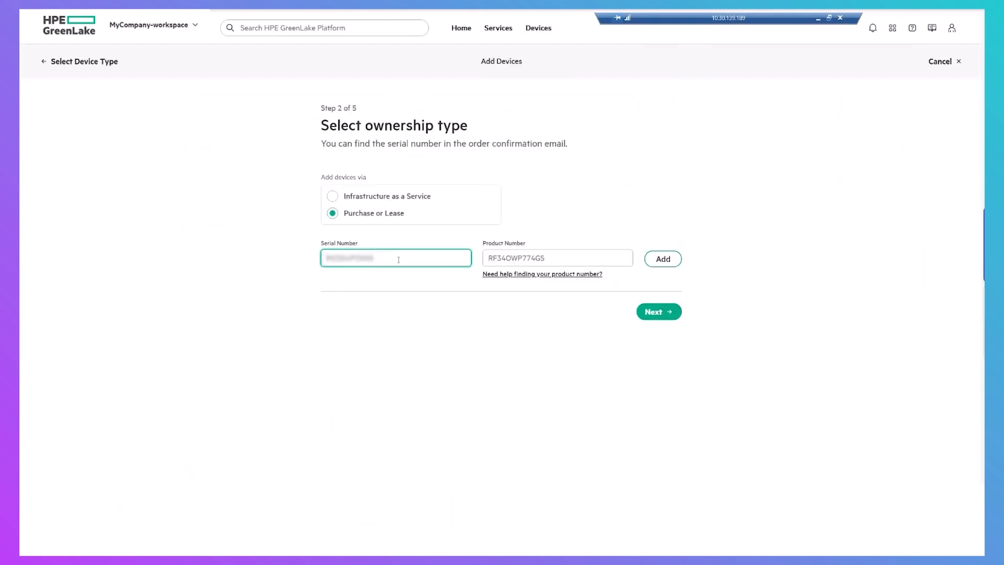
text(S0B84A)
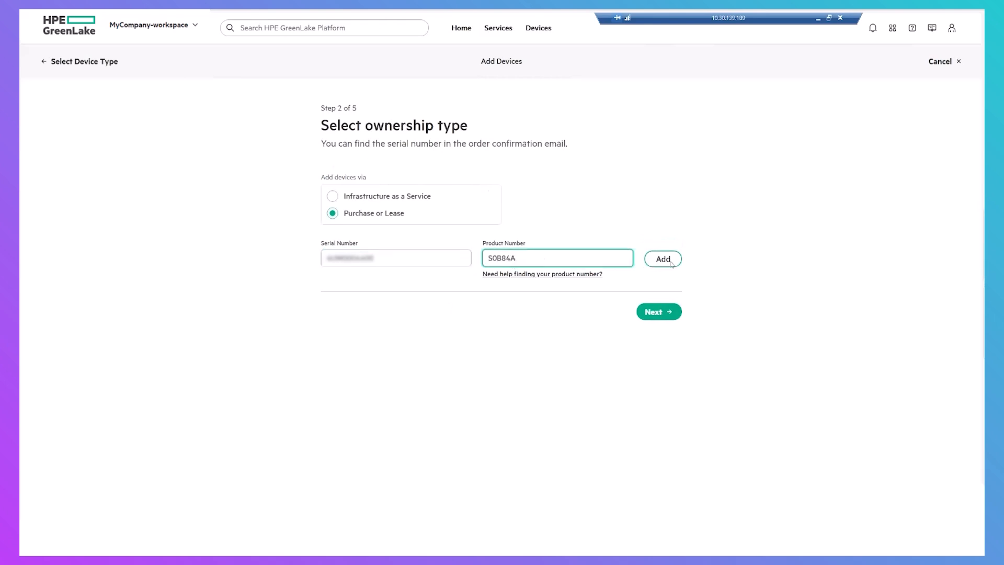
click(663, 259)
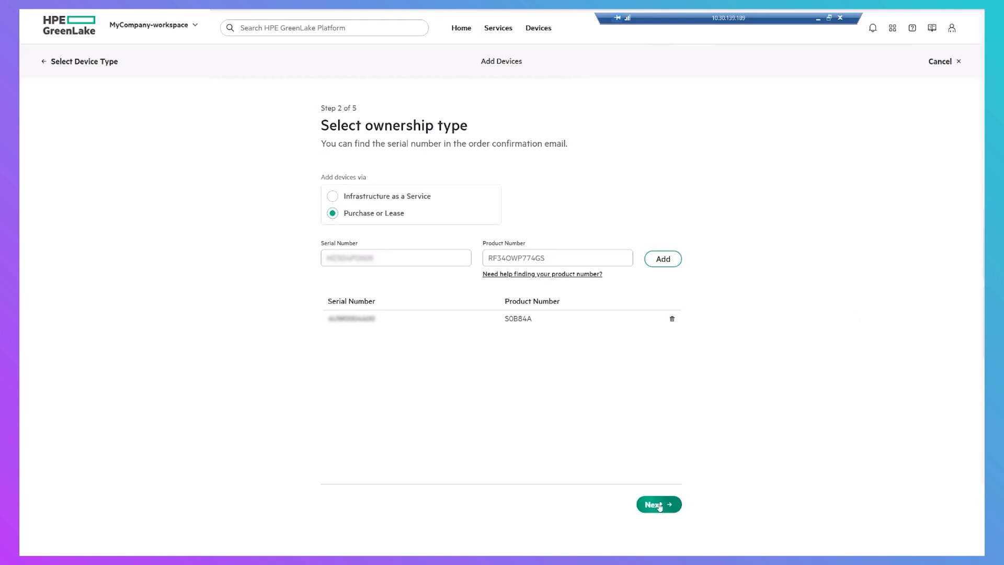
click(659, 504)
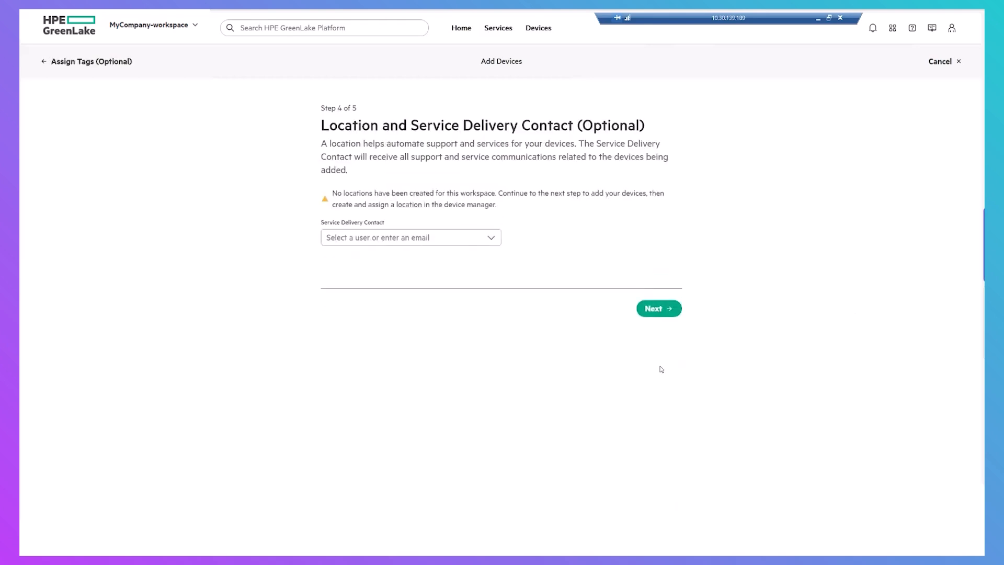
click(410, 237)
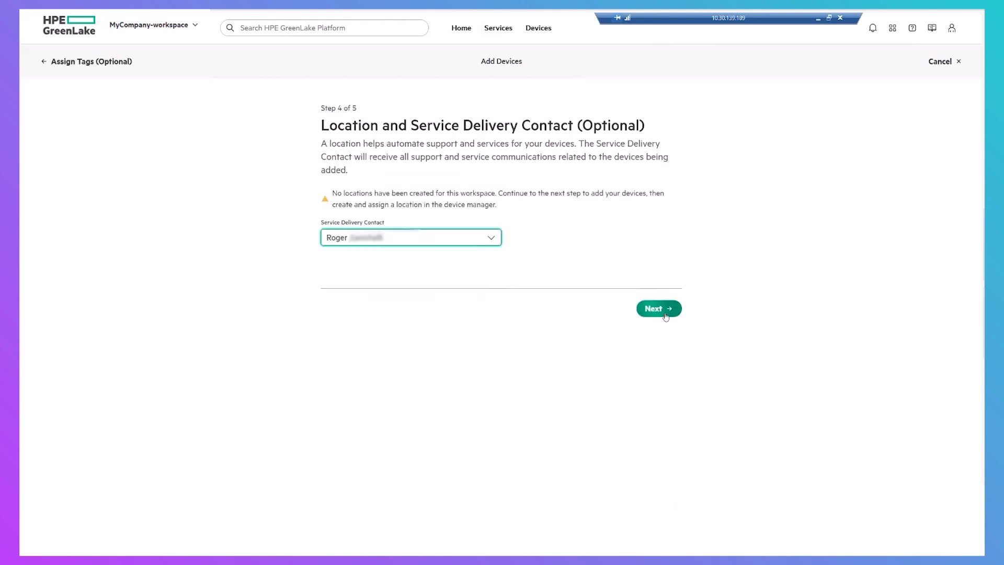
click(658, 308)
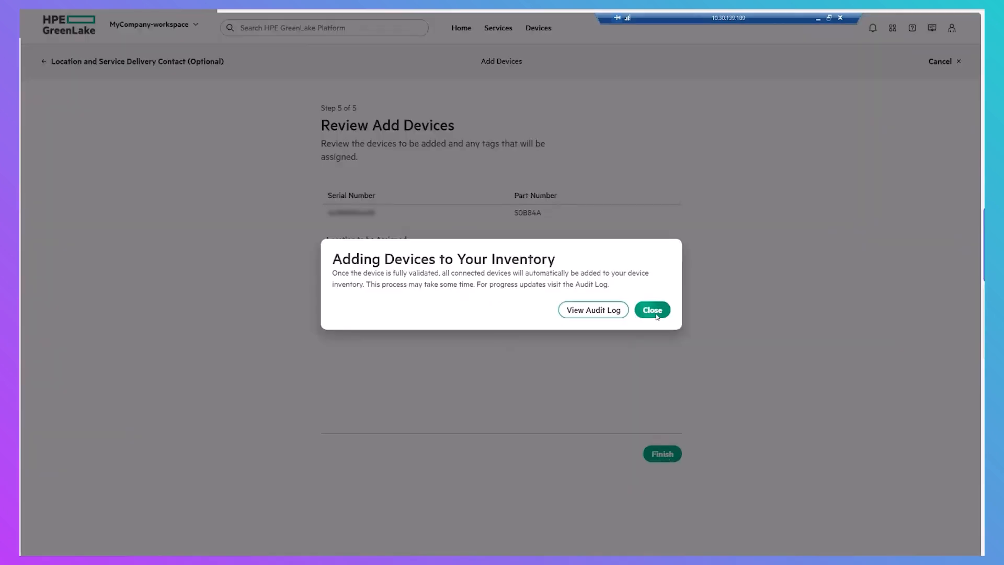
click(652, 309)
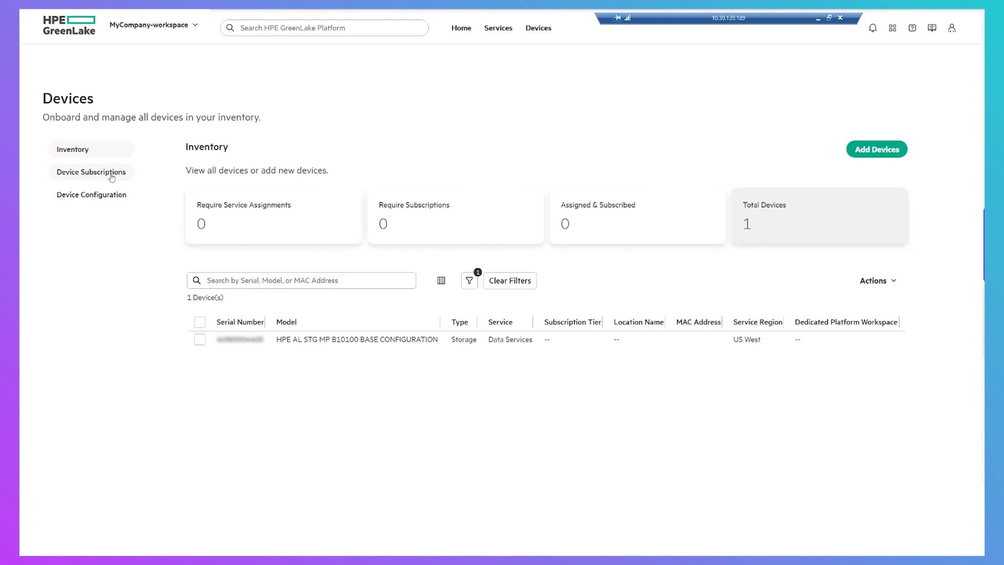
Step: Add an HPE Data Services E-LTU subscription key without tags, then return to the inventory
click(91, 171)
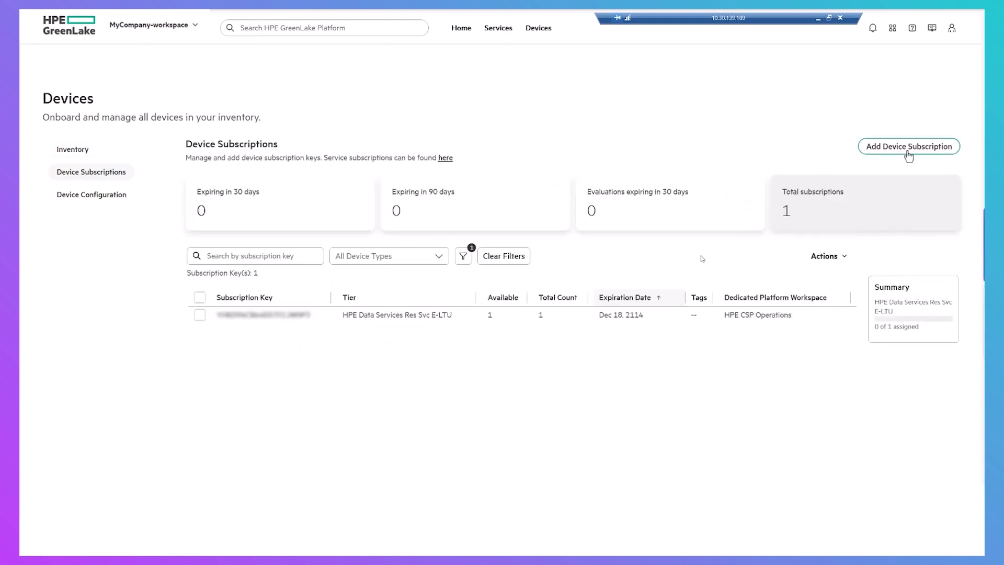
click(908, 146)
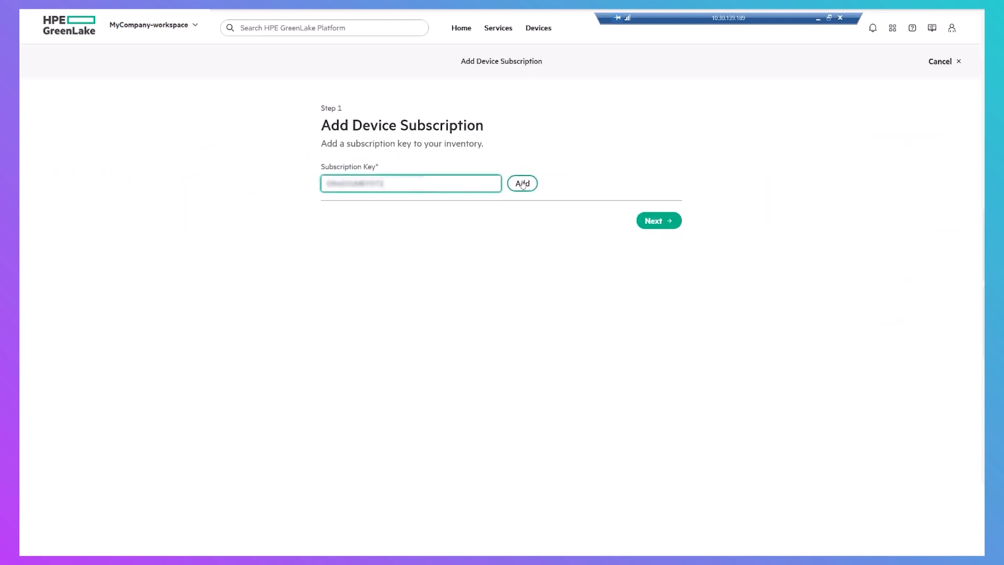
click(521, 183)
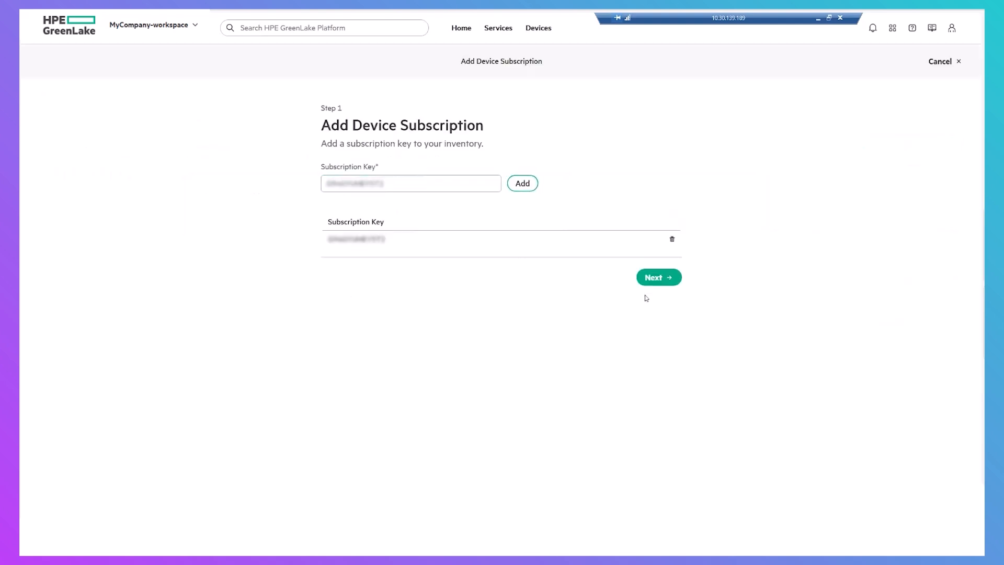
click(658, 276)
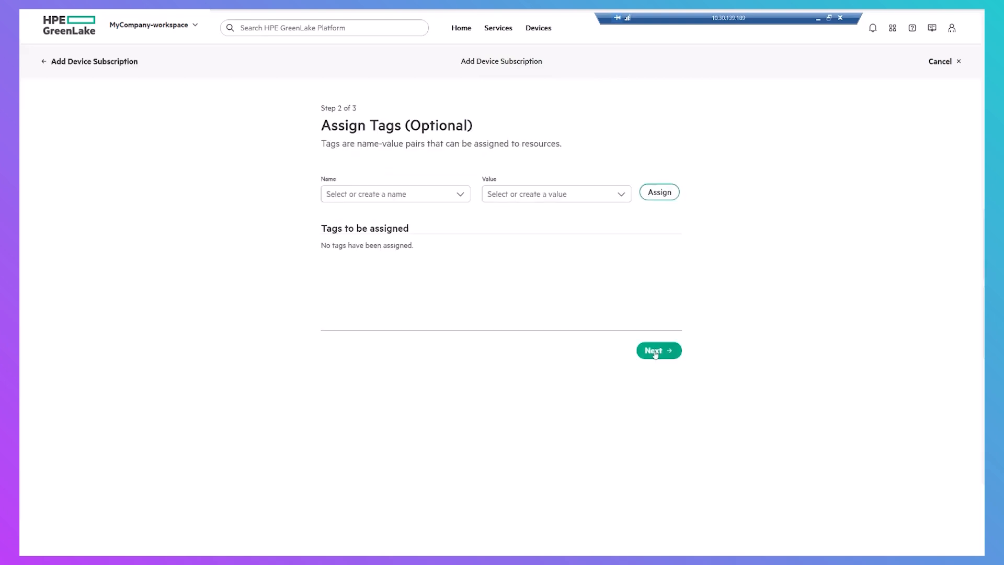
click(657, 350)
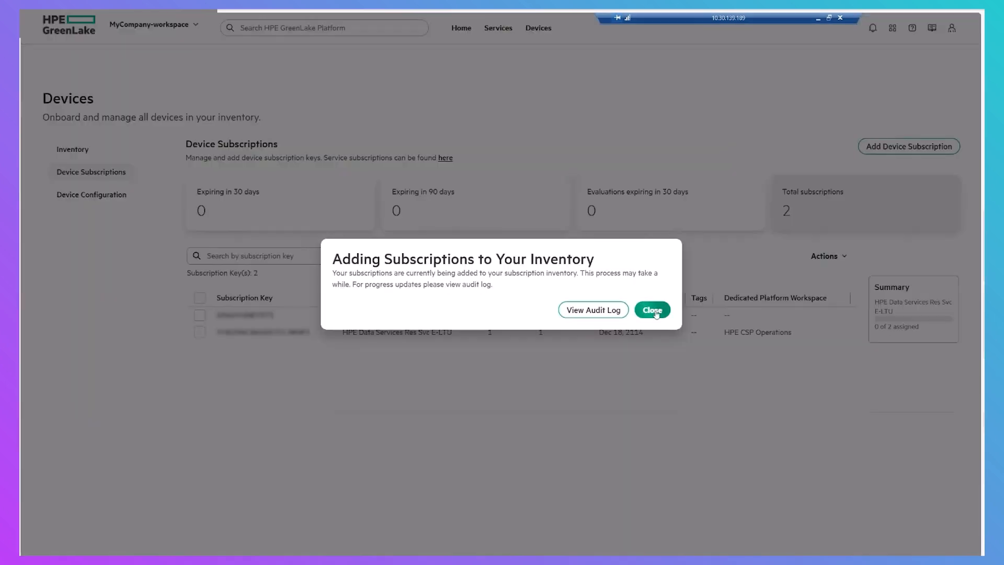
click(651, 310)
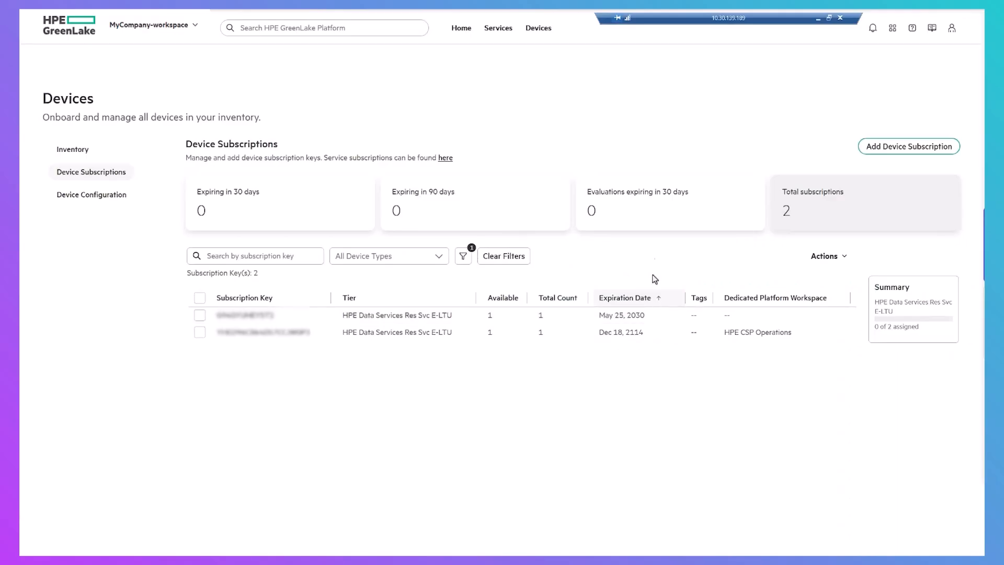
click(72, 149)
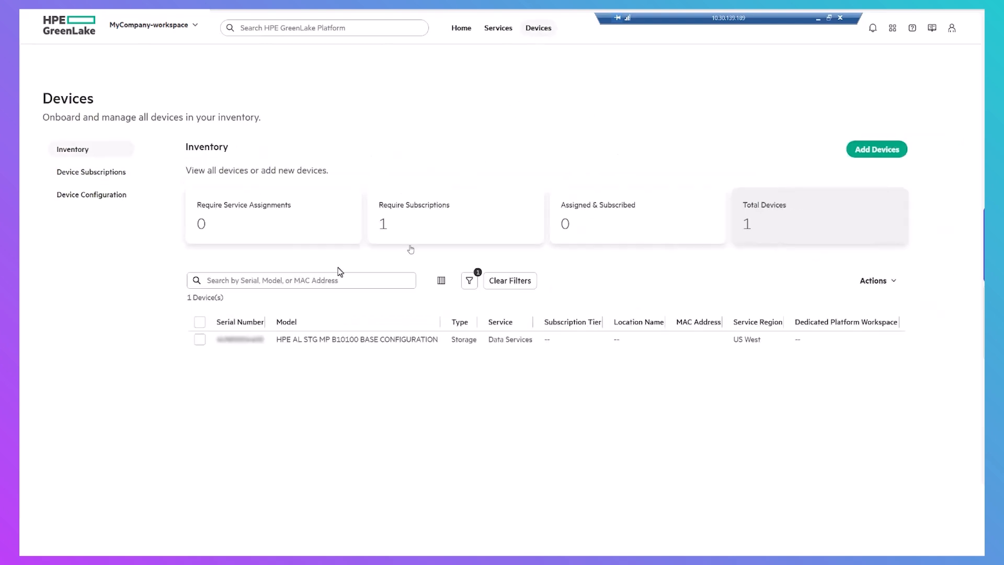
Step: Remove the service assignment from the selected storage device
click(200, 339)
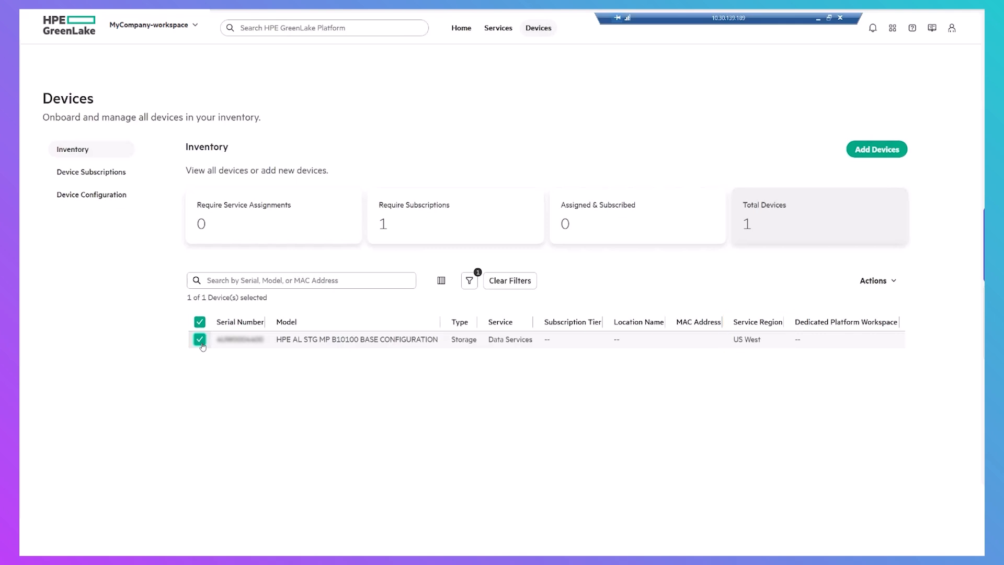
click(876, 280)
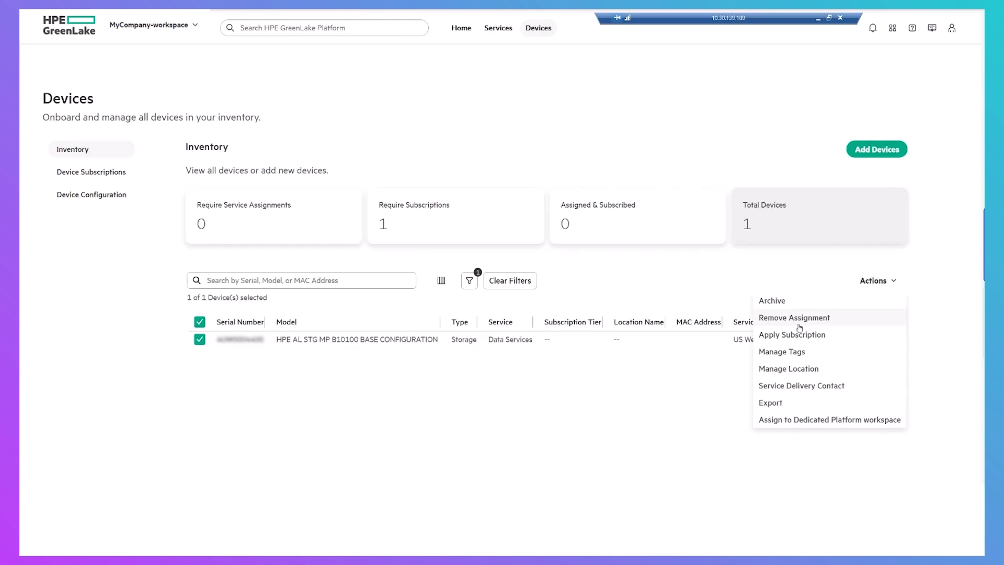
click(794, 318)
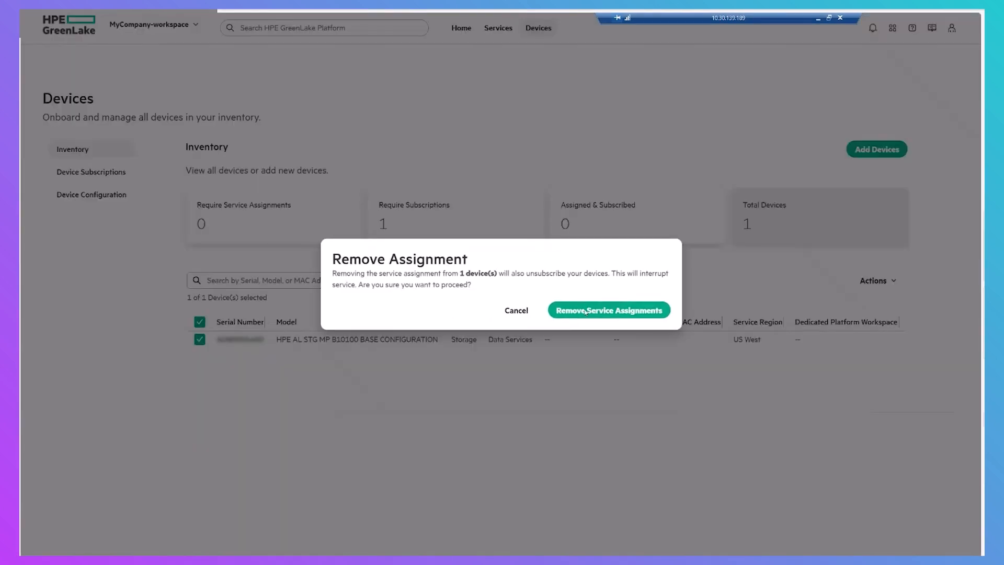
click(608, 310)
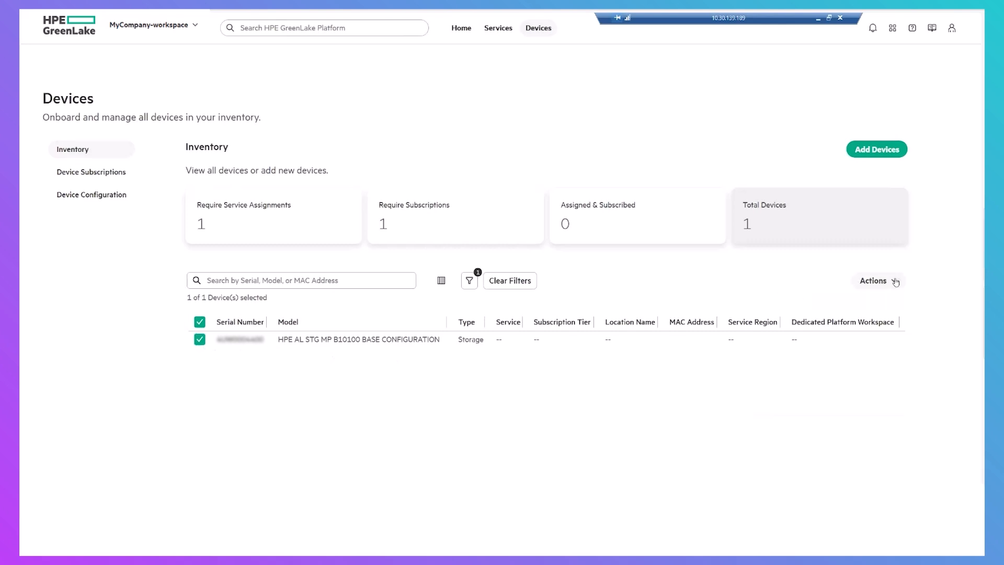
Step: Assign the storage device to the Dedicated Platform Beta workspace
click(873, 280)
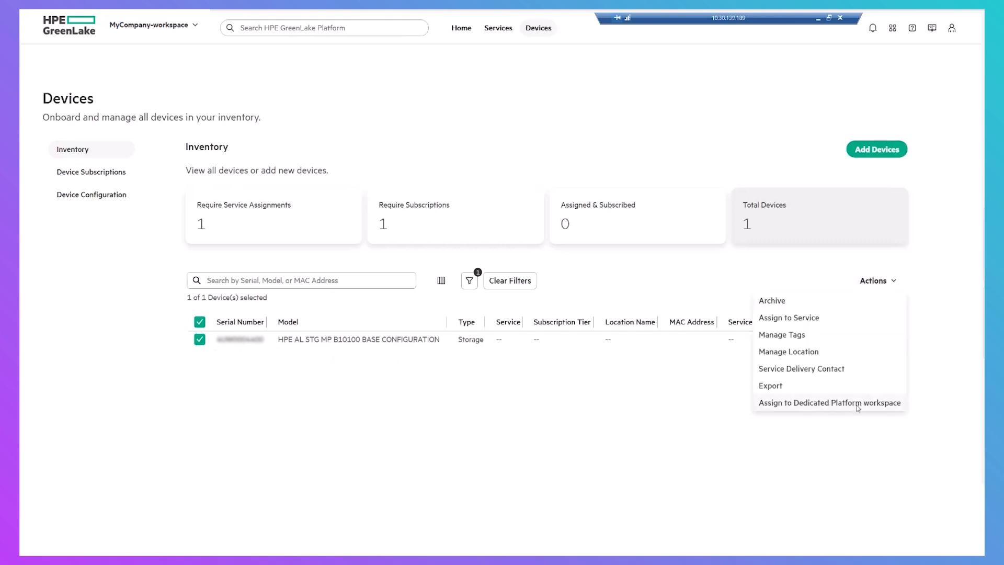
click(829, 402)
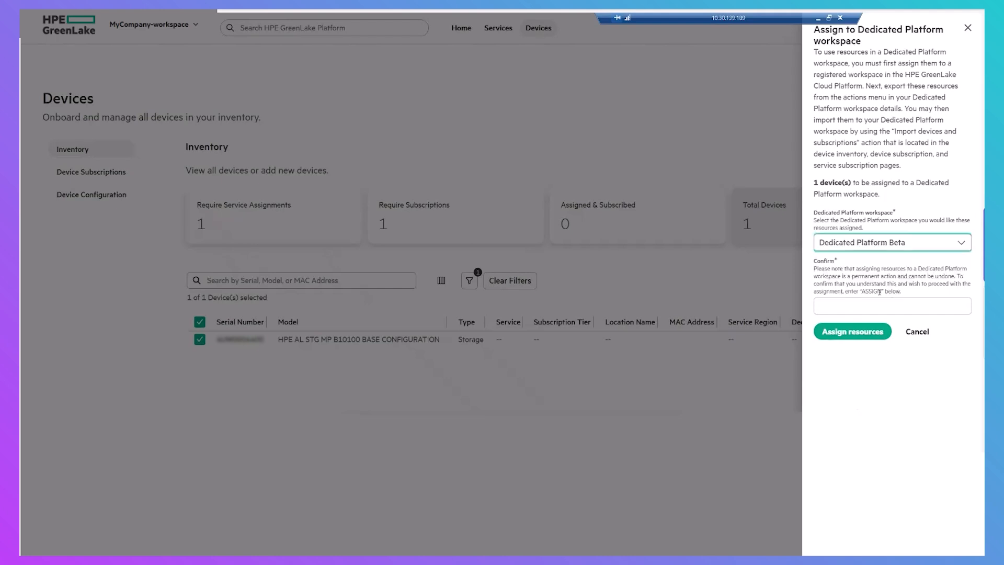
click(852, 331)
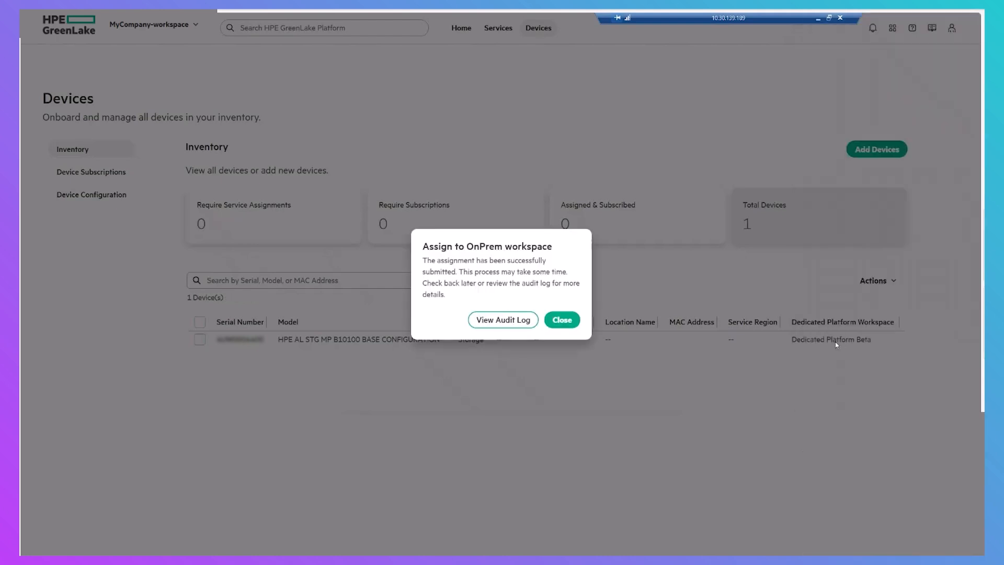
click(561, 320)
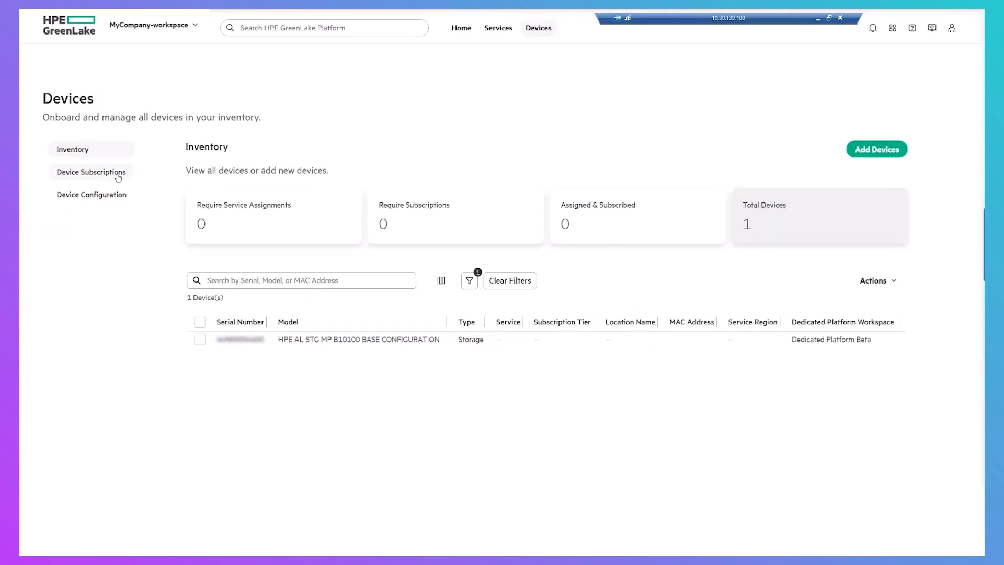
Step: Assign the May 25, 2030 subscription key to Dedicated Platform Beta
click(90, 171)
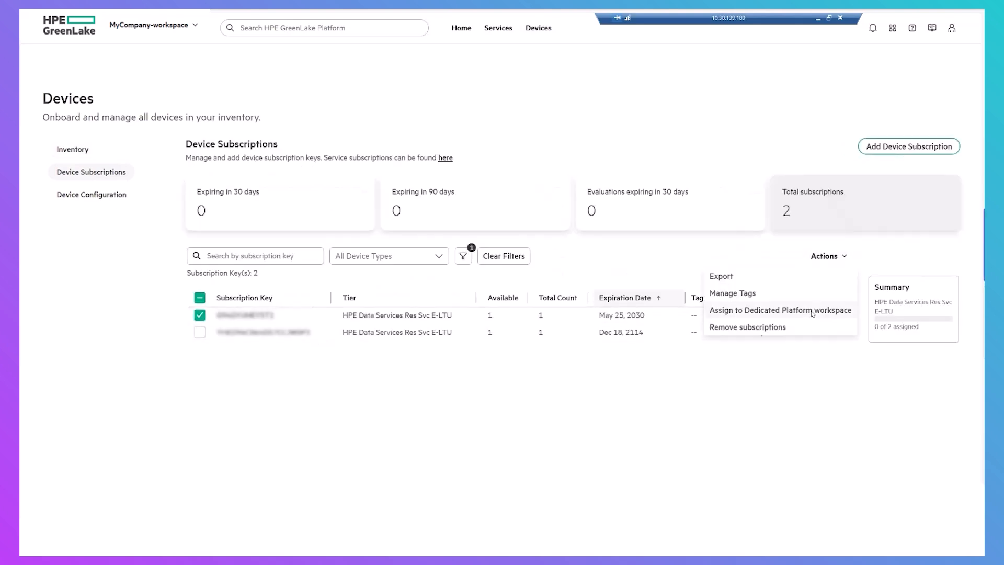
click(781, 310)
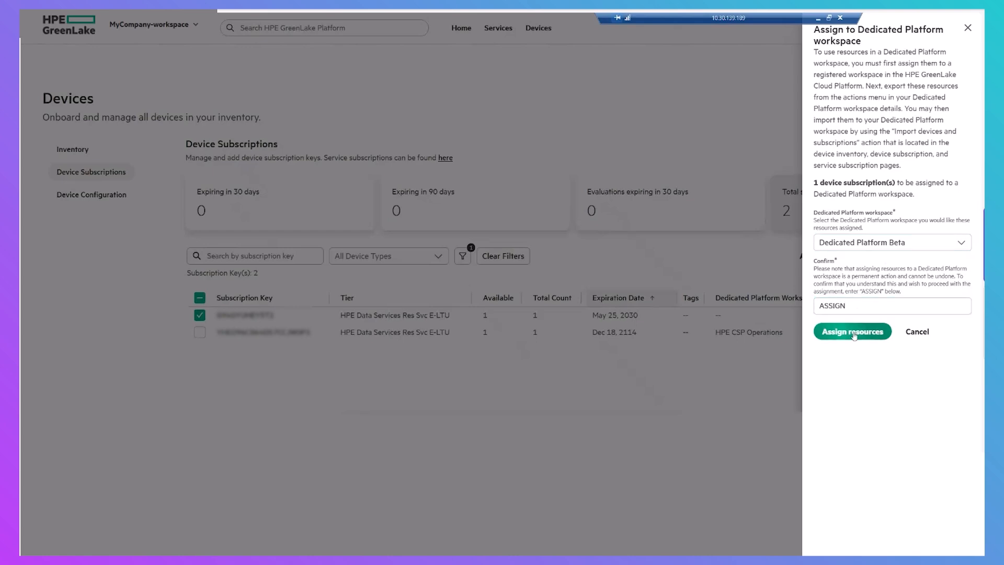
click(851, 331)
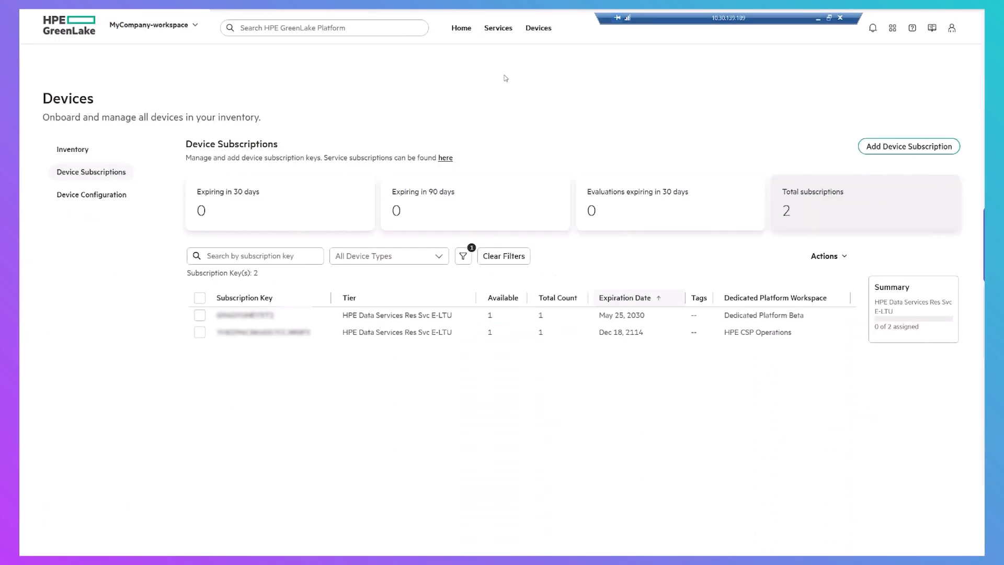
click(863, 217)
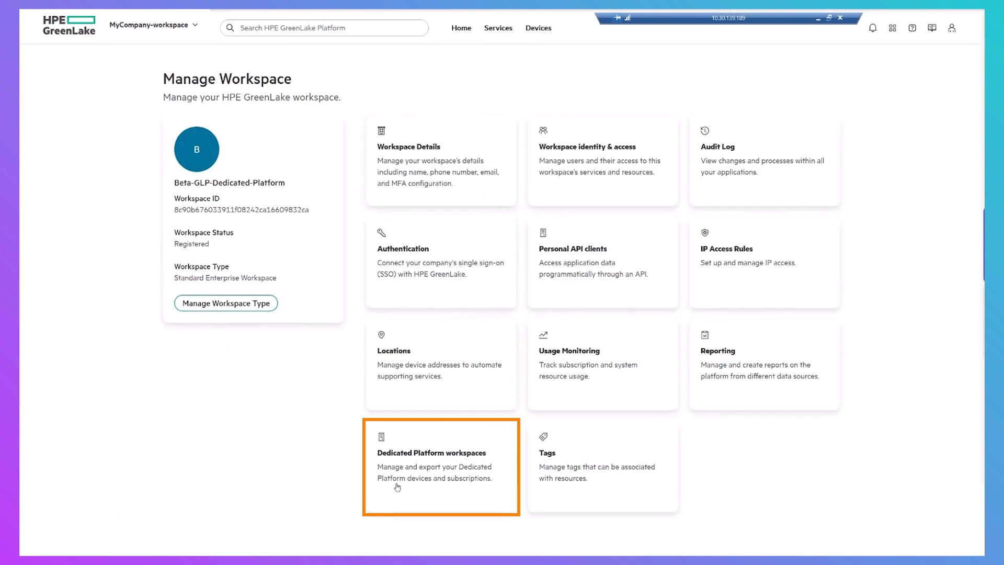
Step: Export Dedicated Platform Beta's assigned resources and dismiss the export confirmation
click(440, 452)
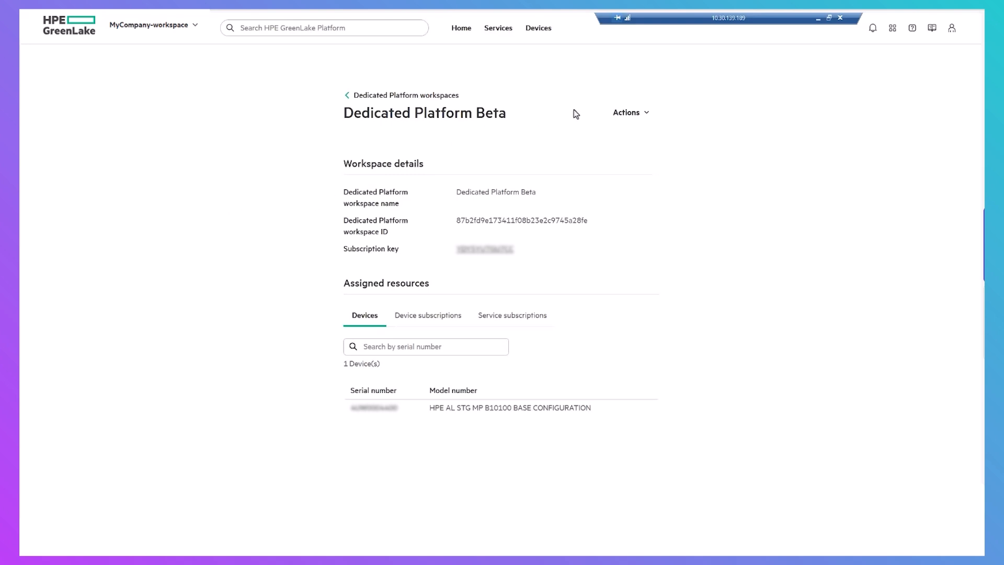
click(629, 112)
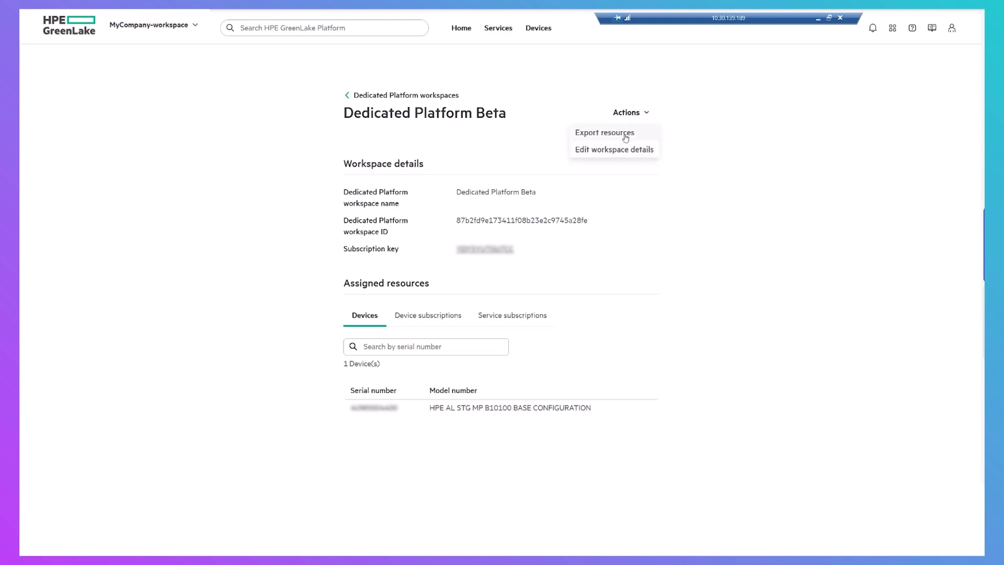
click(604, 132)
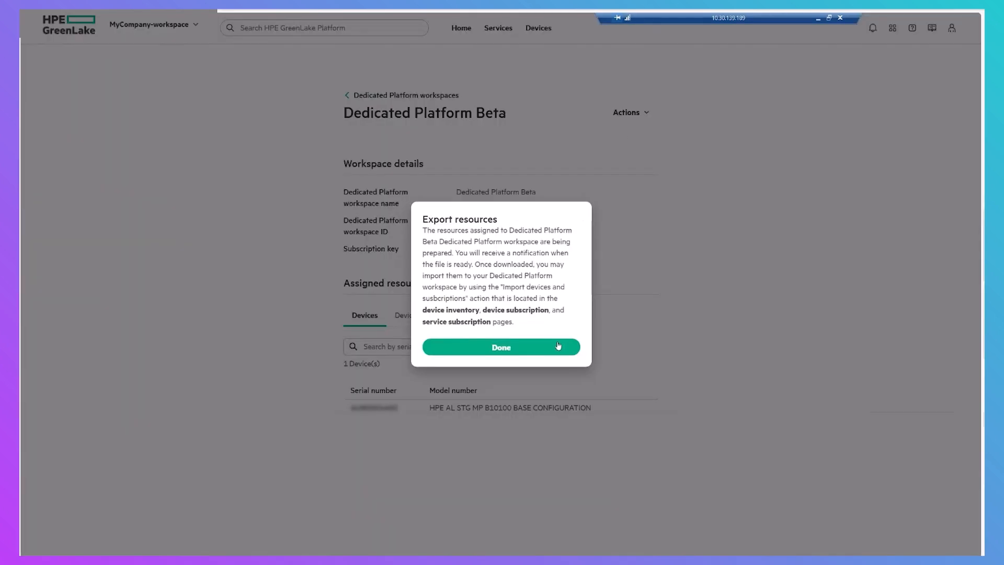
click(501, 346)
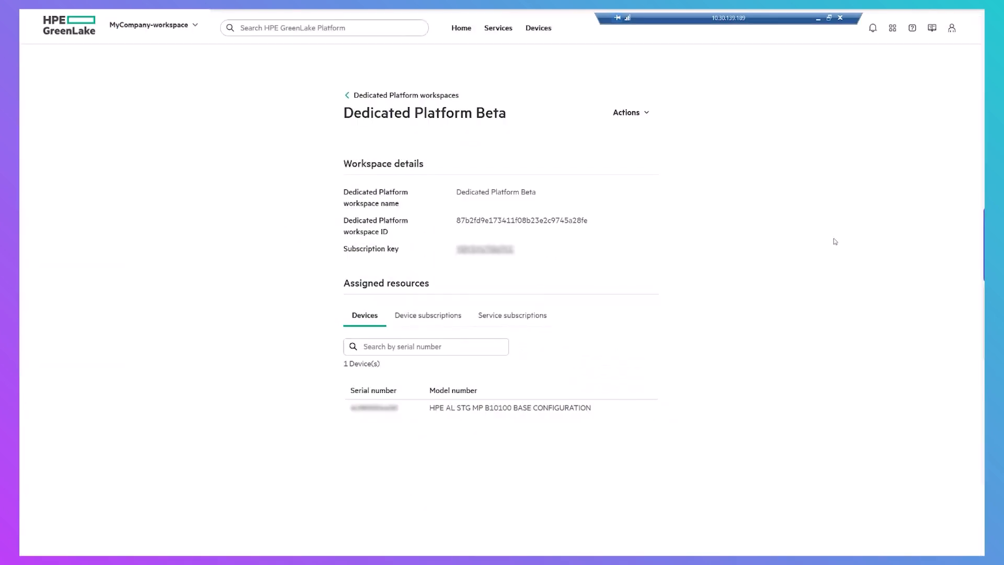
mouse_move(872, 28)
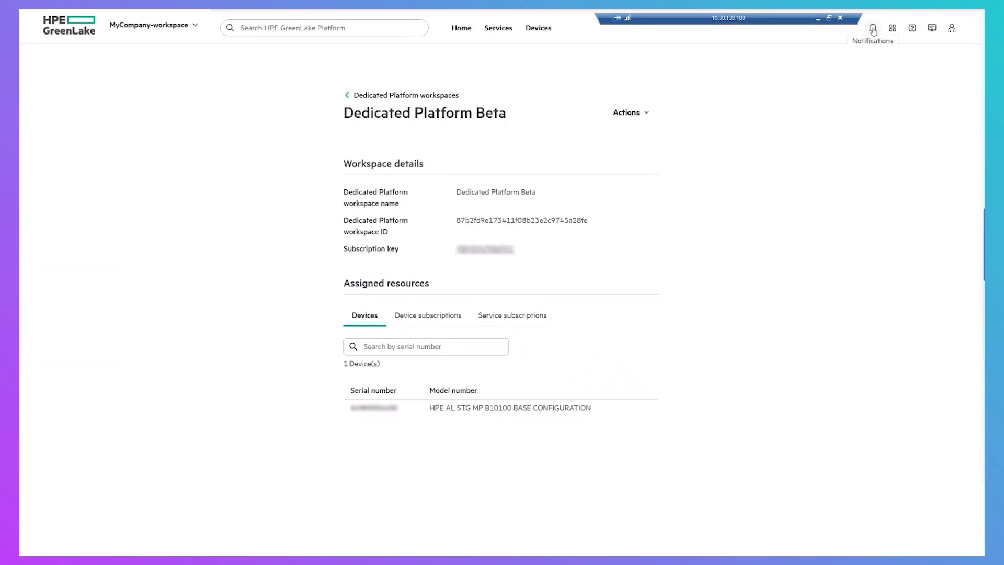
Step: Download the ready Dedicated Platform export file from notifications
click(873, 28)
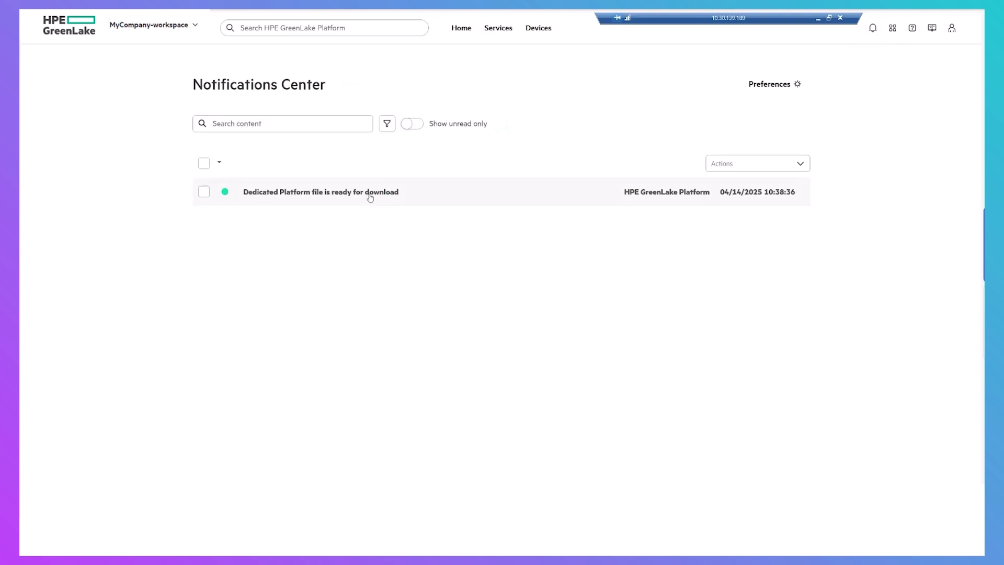
mouse_move(368, 198)
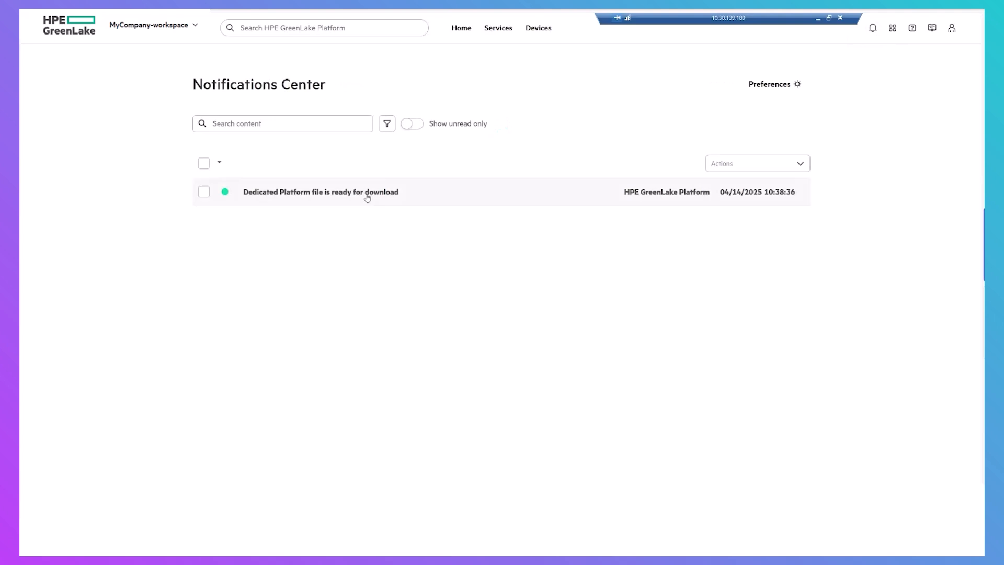
click(320, 191)
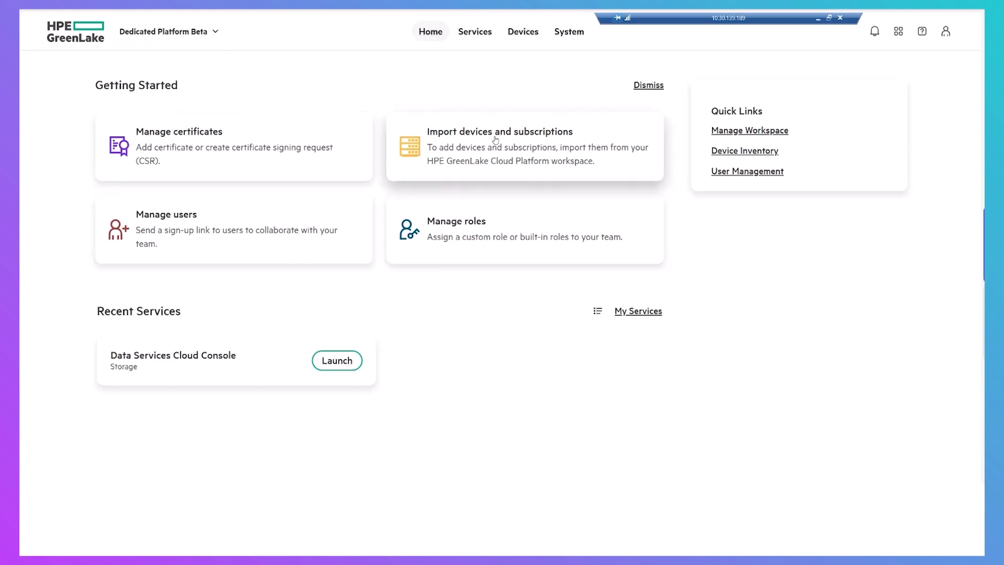
Step: Import the exported JSON devices and subscriptions file into Dedicated Platform Beta
click(499, 145)
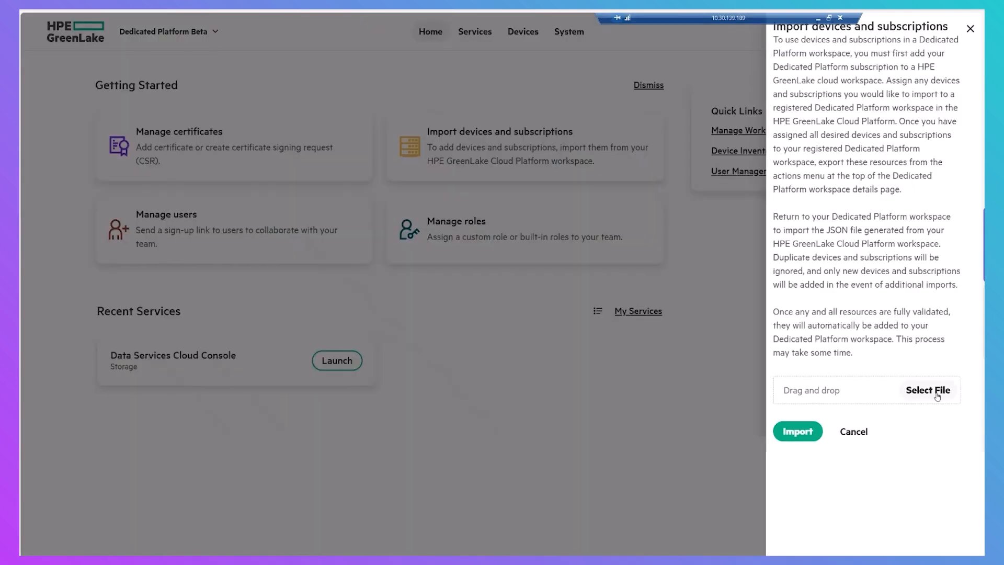
click(927, 390)
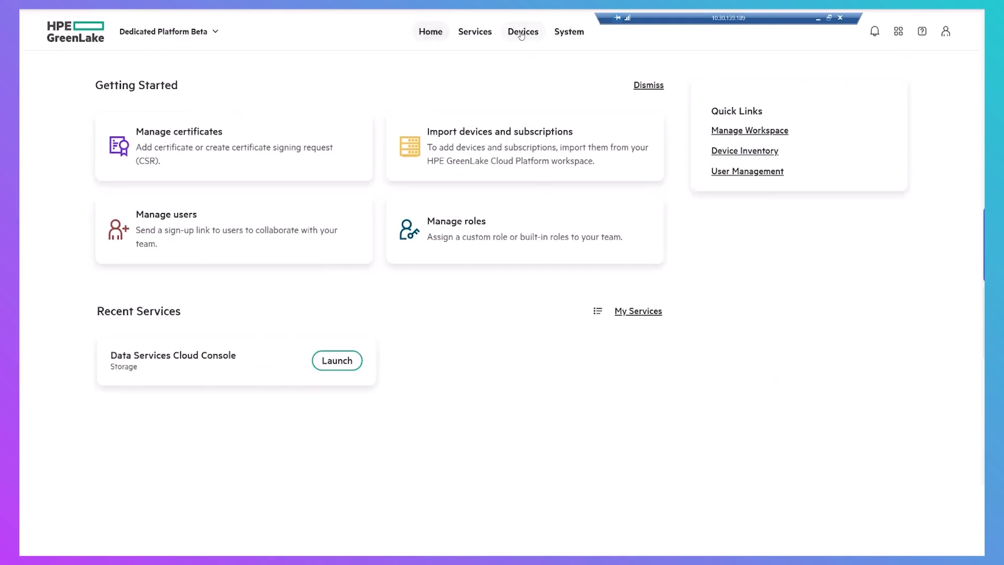
Step: Check the imported storage device in inventory, then view System health
click(522, 32)
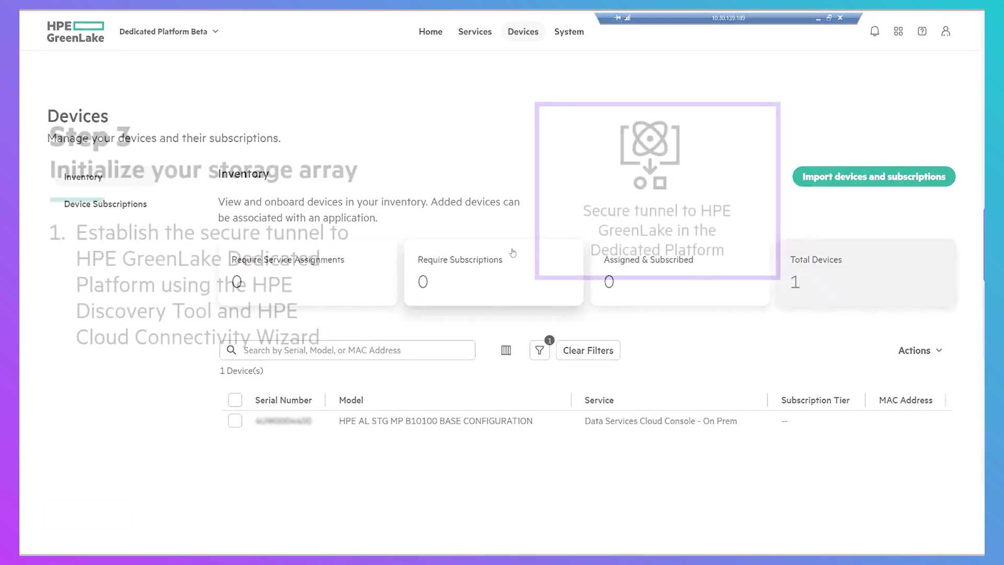
click(568, 31)
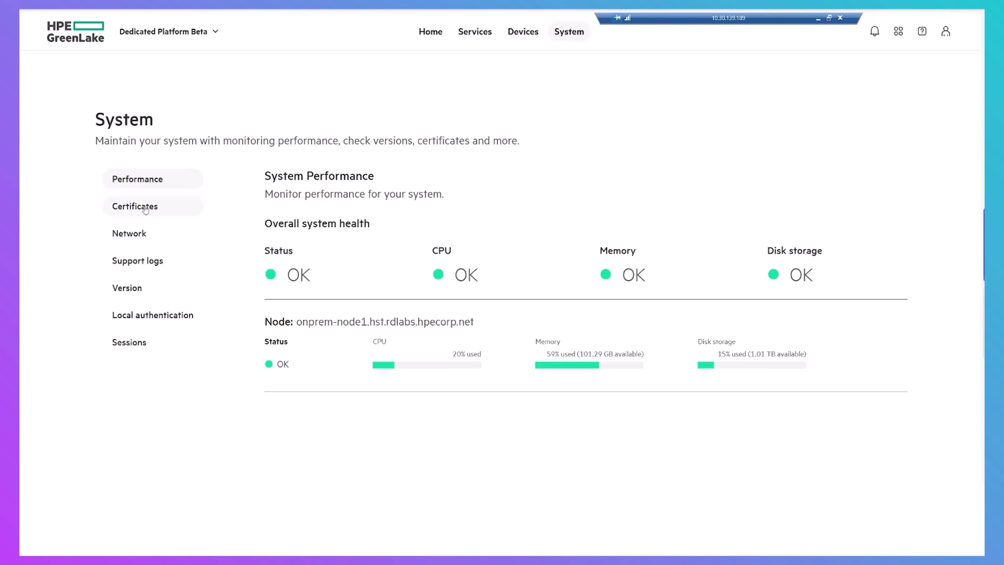
Step: Download the CA certificates from the System Certificates page
click(134, 205)
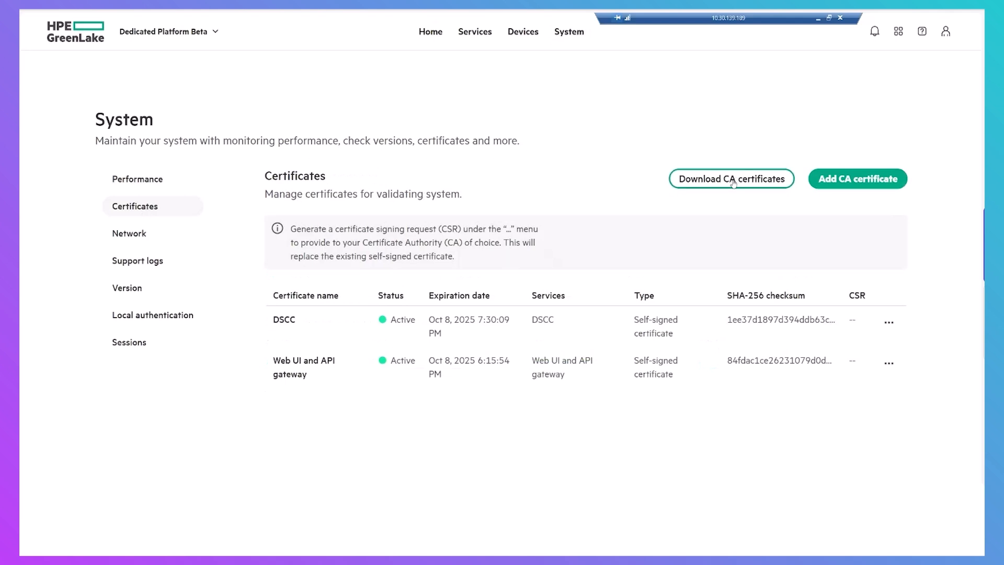
click(731, 179)
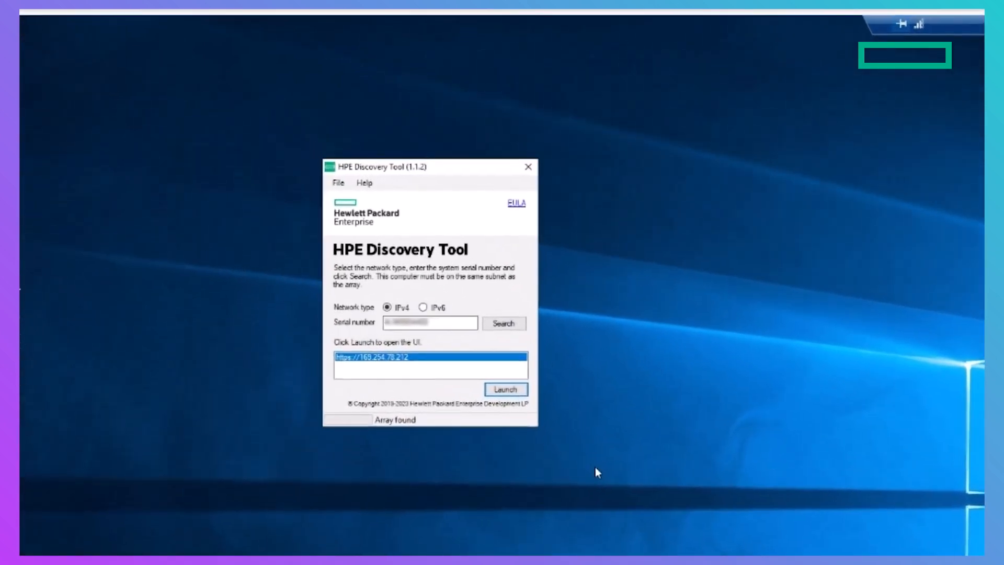
mouse_move(541, 436)
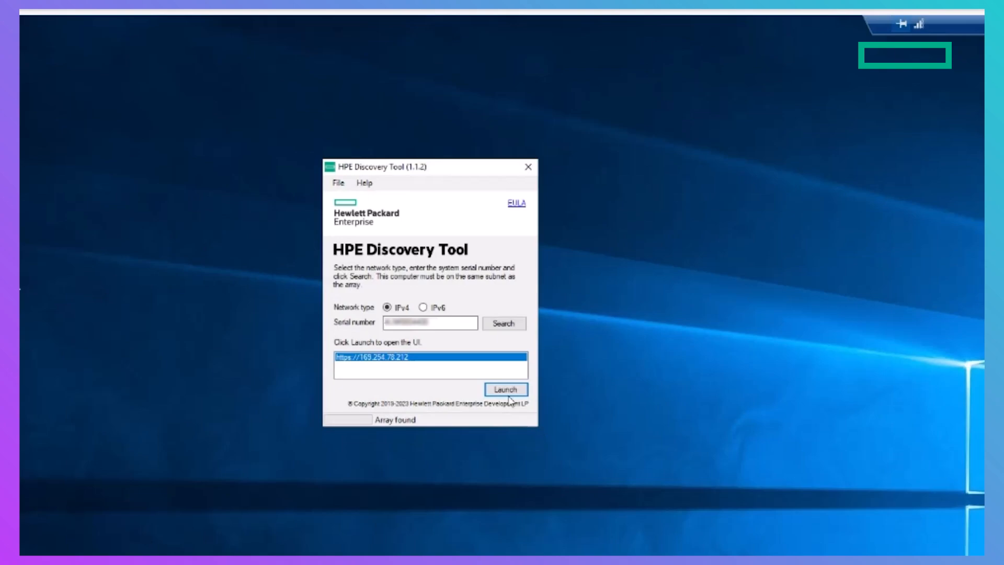
Step: Launch setup for the found array from HPE Discovery Tool
click(505, 389)
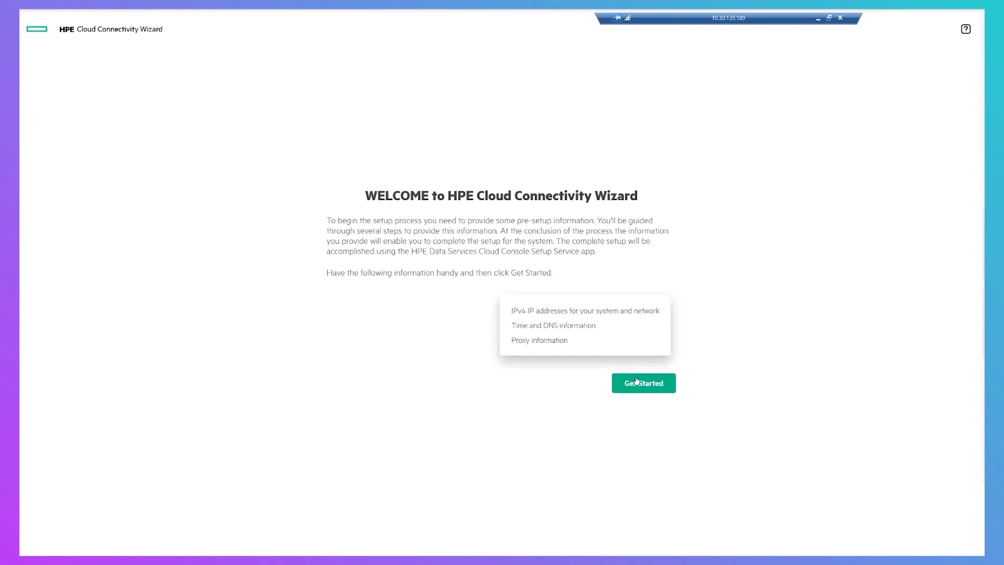
Step: Accept the EULA and connect via tunnel server tunnel-op-node1.hst.rdlabs.hpecorp.net
click(643, 383)
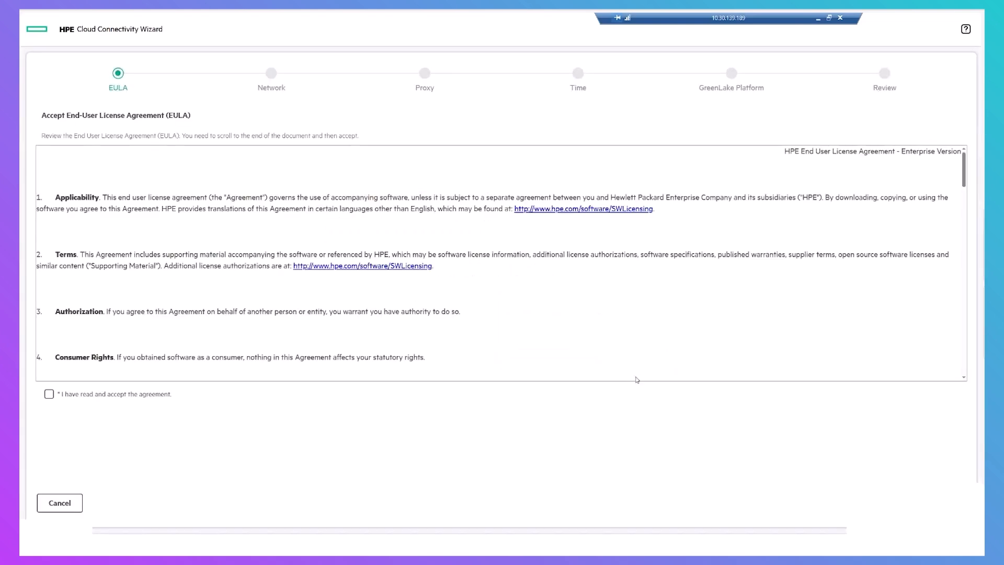
click(50, 394)
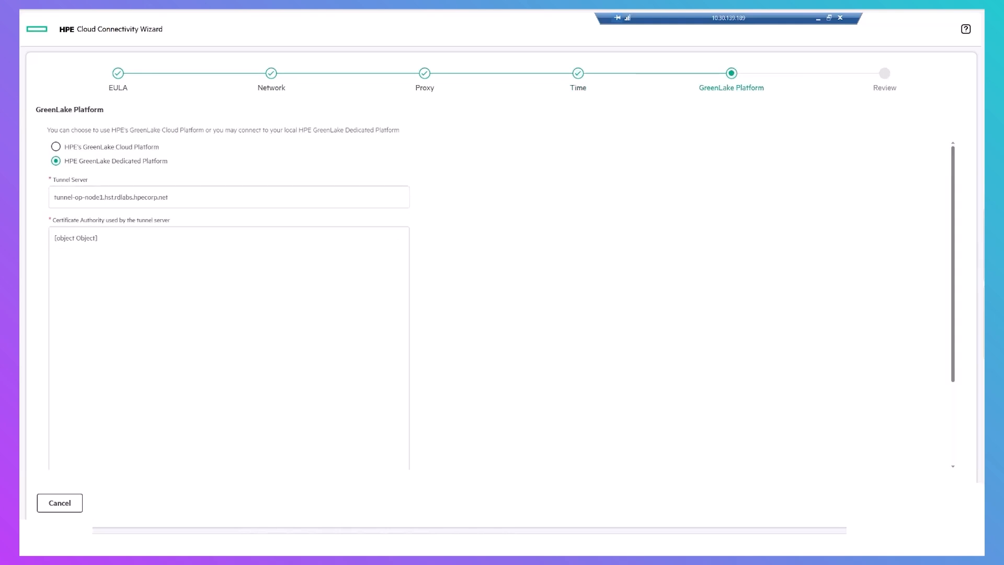
mouse_move(695, 396)
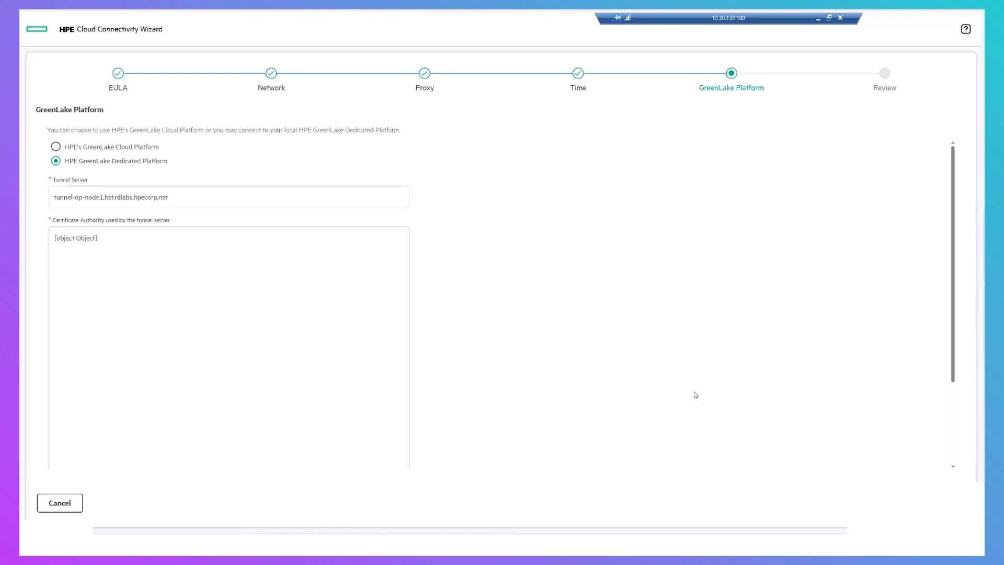
click(56, 160)
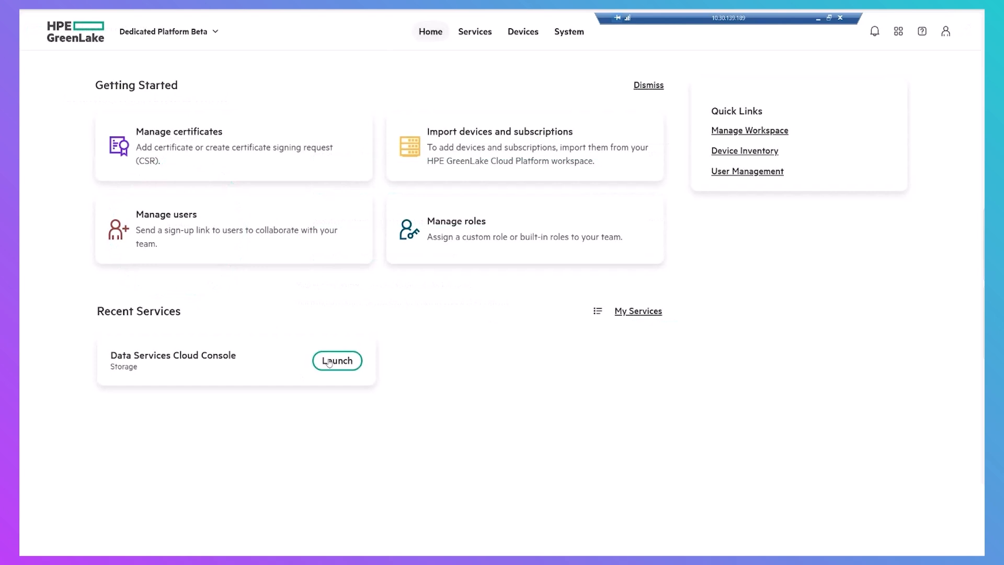
mouse_move(336, 360)
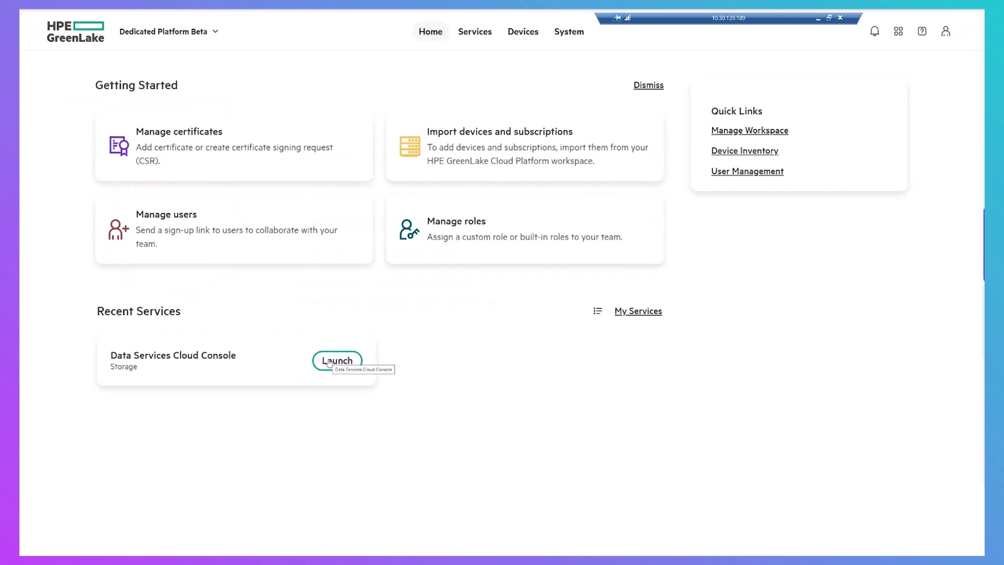
Step: Open Data Services Cloud Console and view storage system 4UW0004400 in Data Ops Manager Systems
click(337, 360)
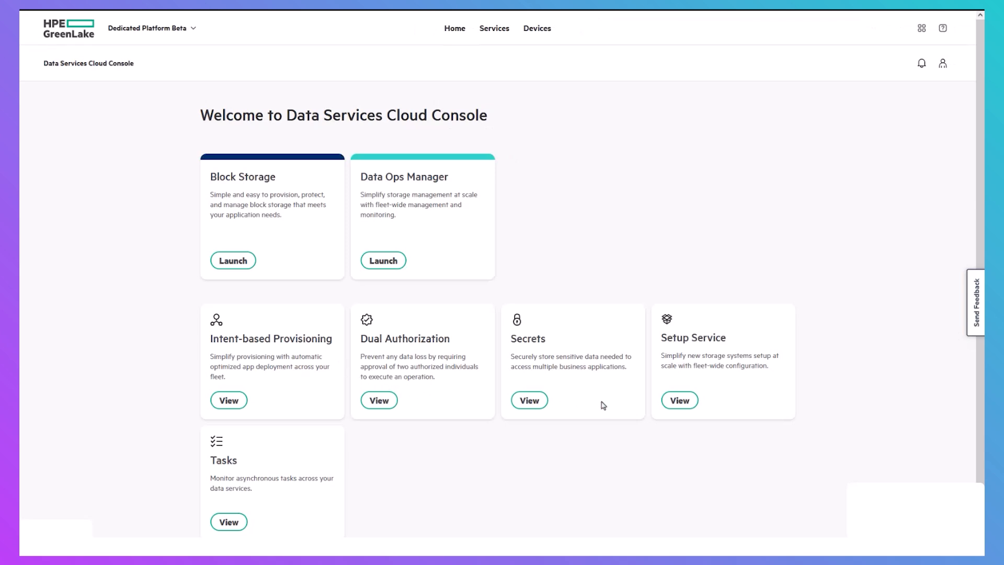
mouse_move(680, 406)
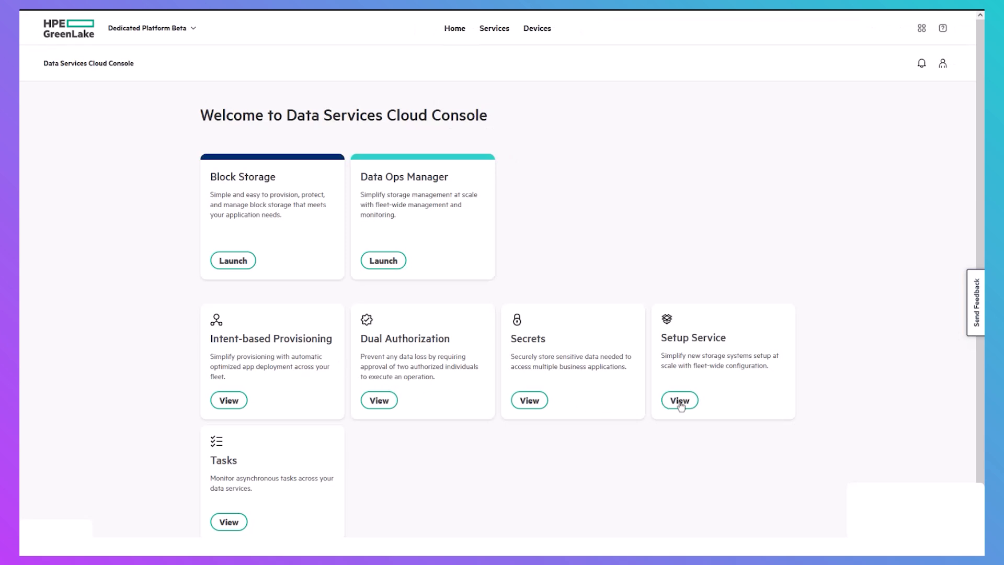
click(679, 399)
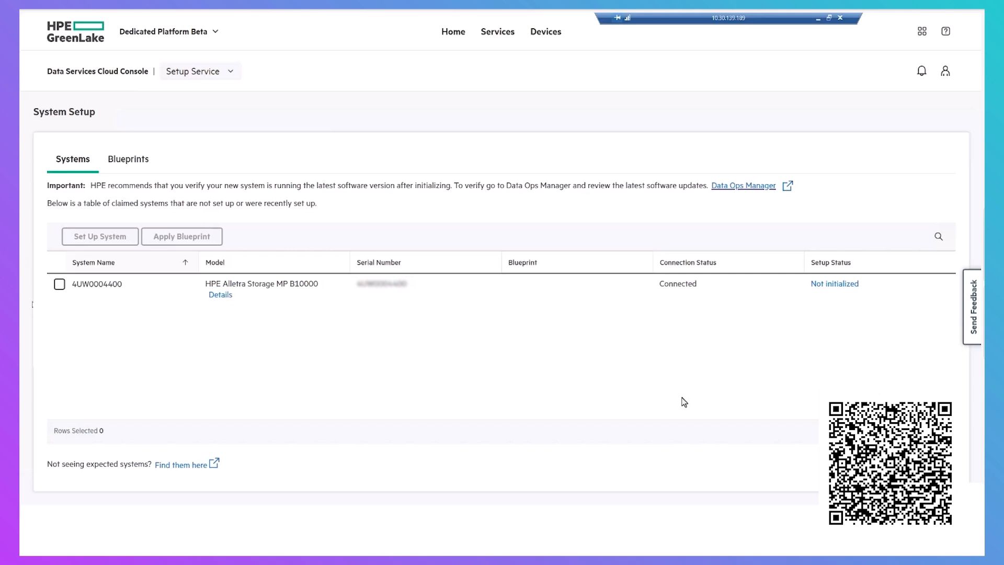
click(744, 185)
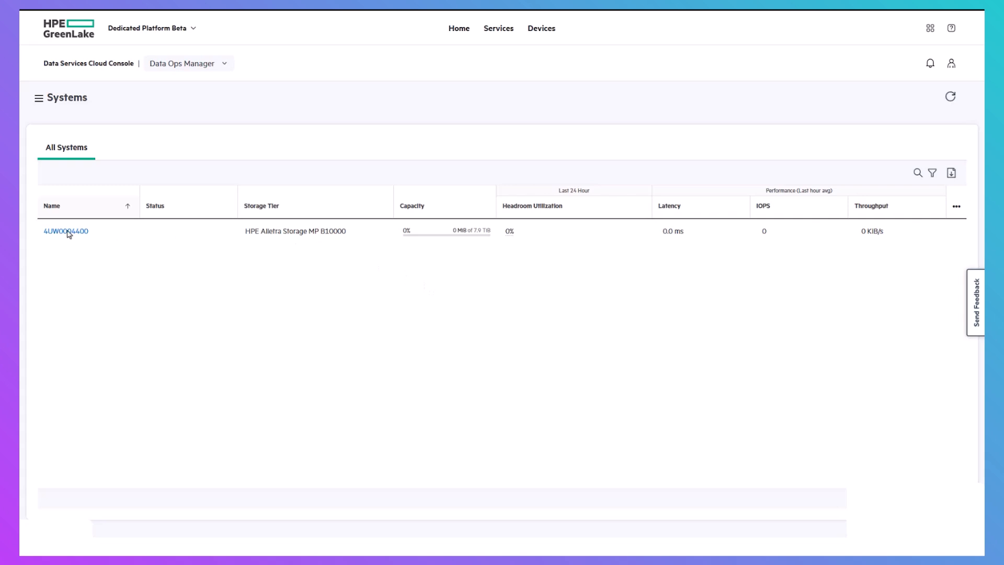
Step: Open the System Settings page for storage system 4UW0004400
click(65, 231)
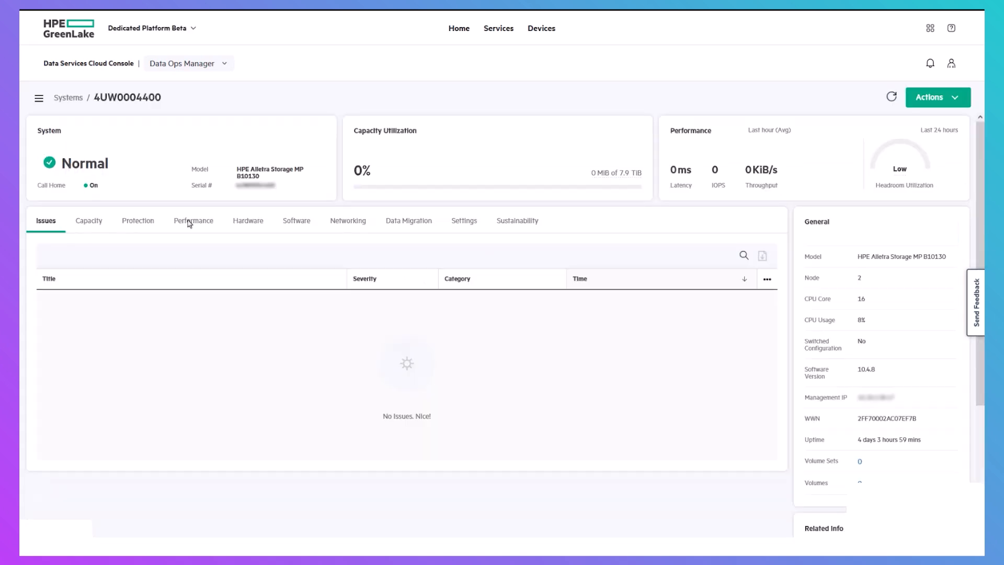
click(464, 220)
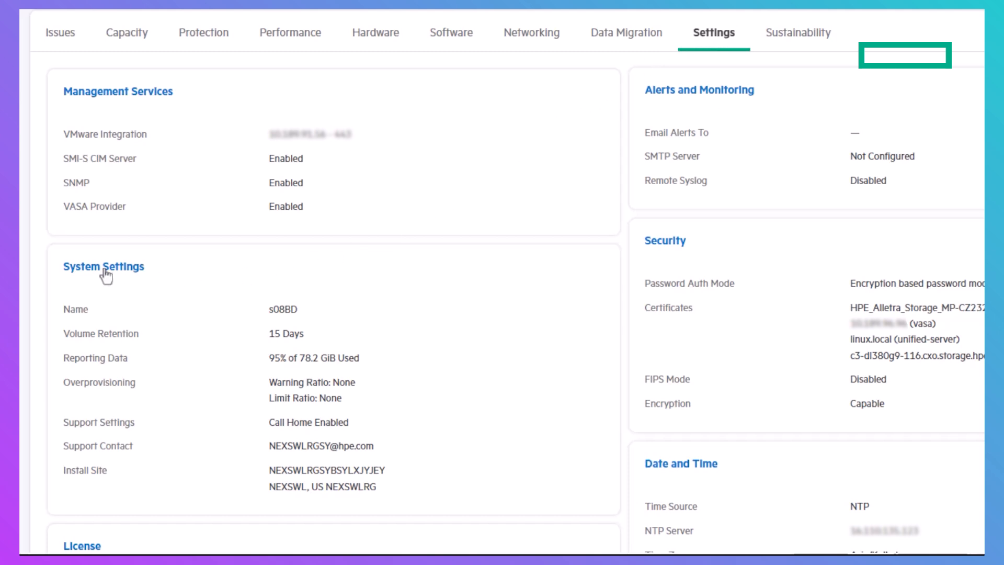
click(103, 266)
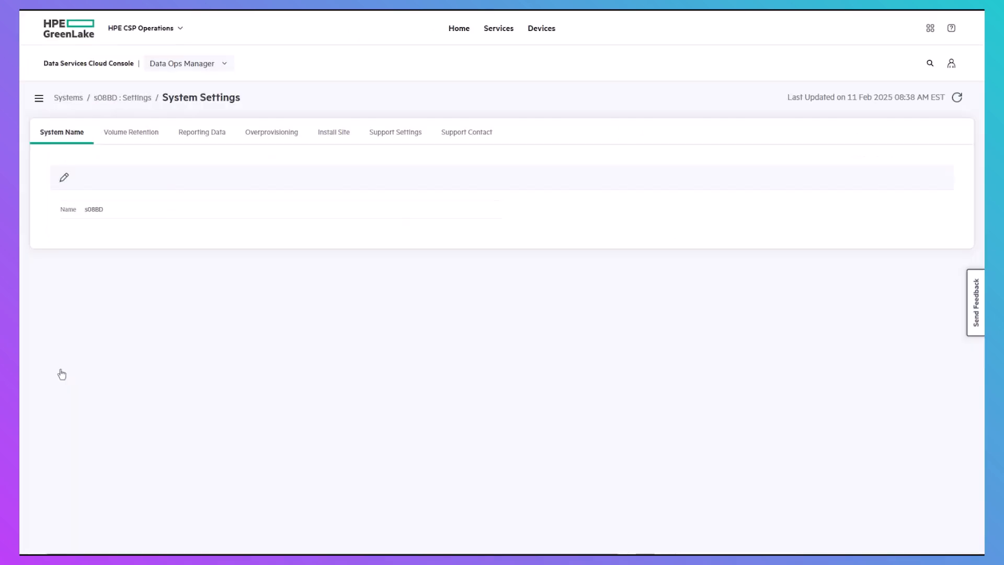
Step: Edit Support Settings and show the Call Home options, currently Enabled
click(395, 132)
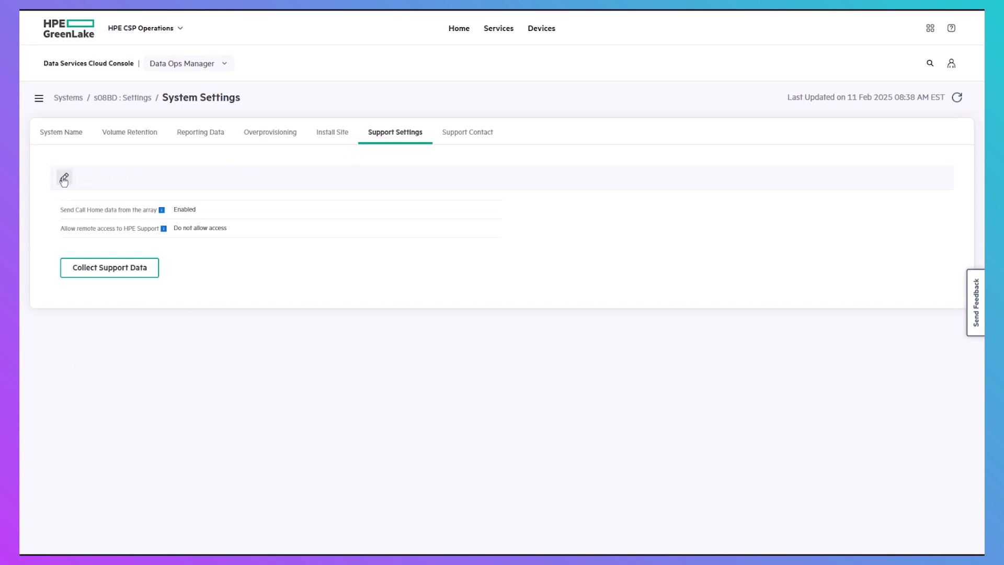
click(63, 178)
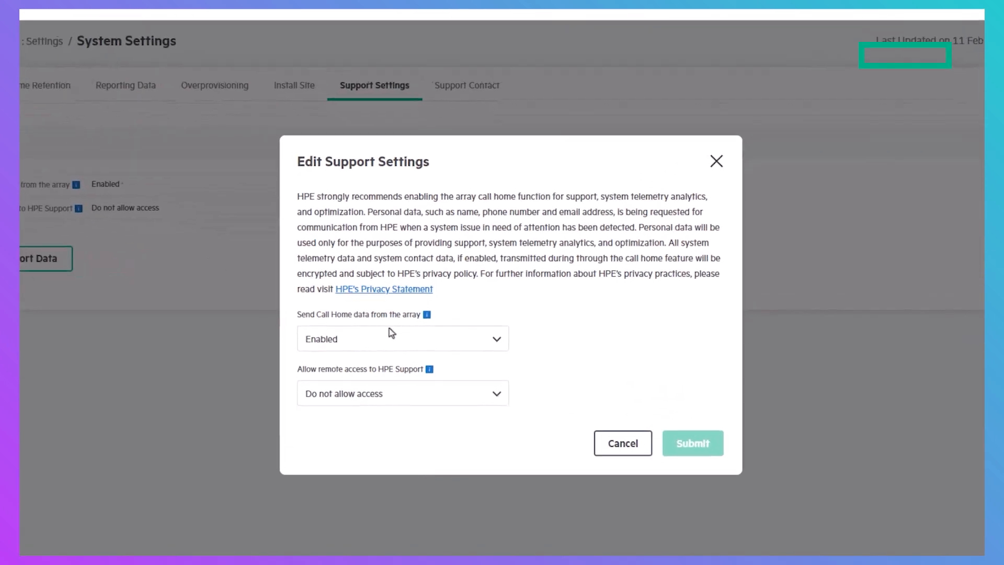
click(402, 338)
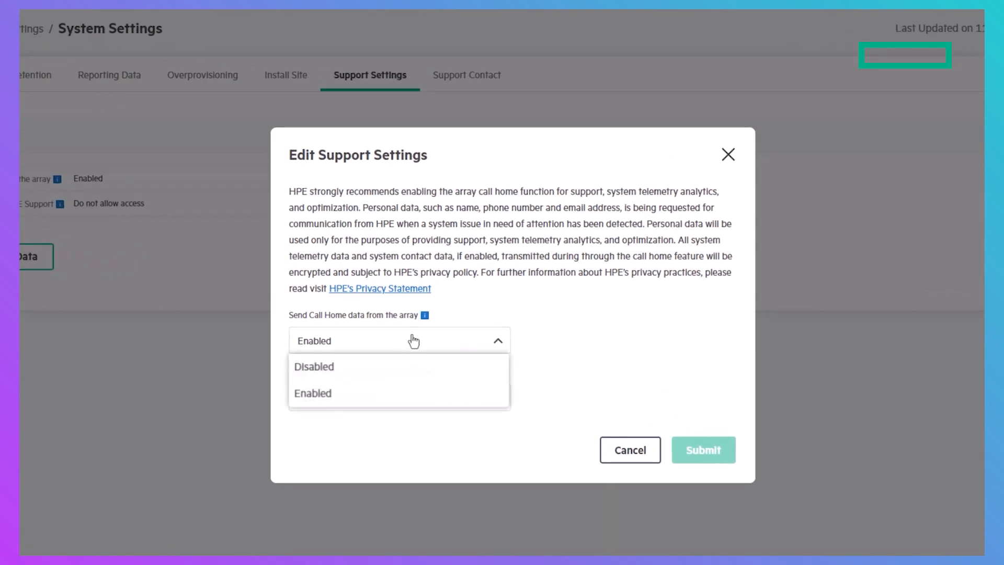